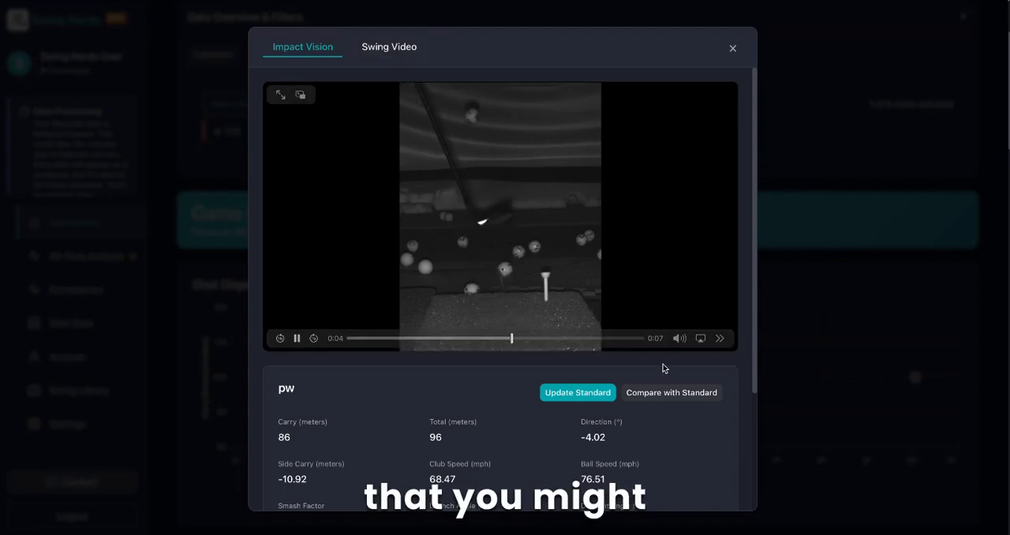
# Compare the pitching wedge shot with the standard shot and show both swing videos.
pyautogui.click(671, 391)
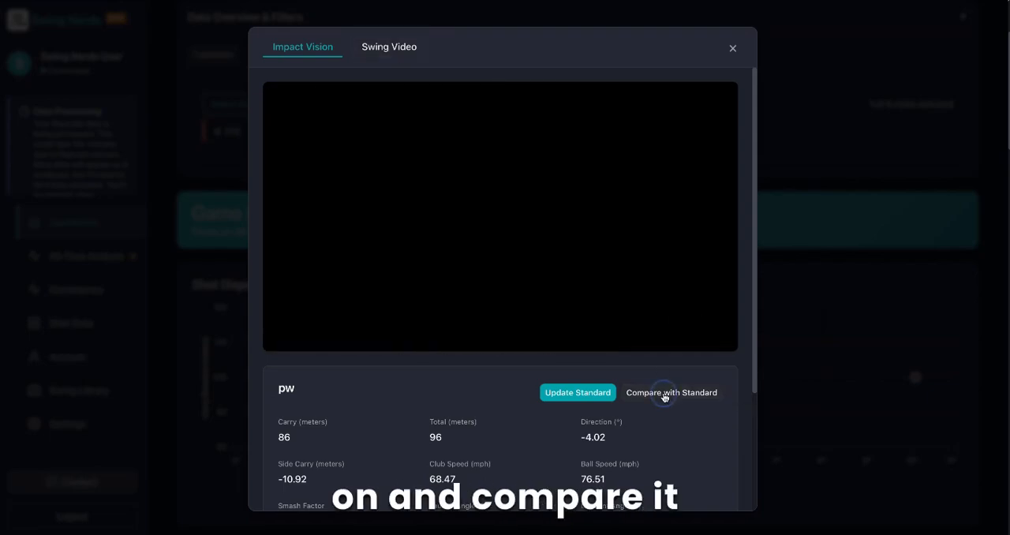
pyautogui.click(670, 392)
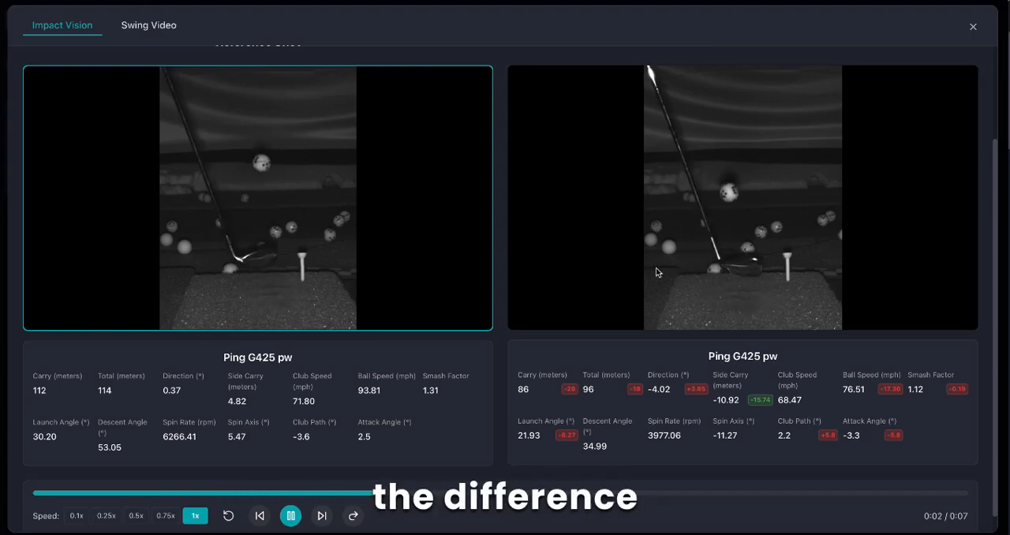
pyautogui.click(148, 26)
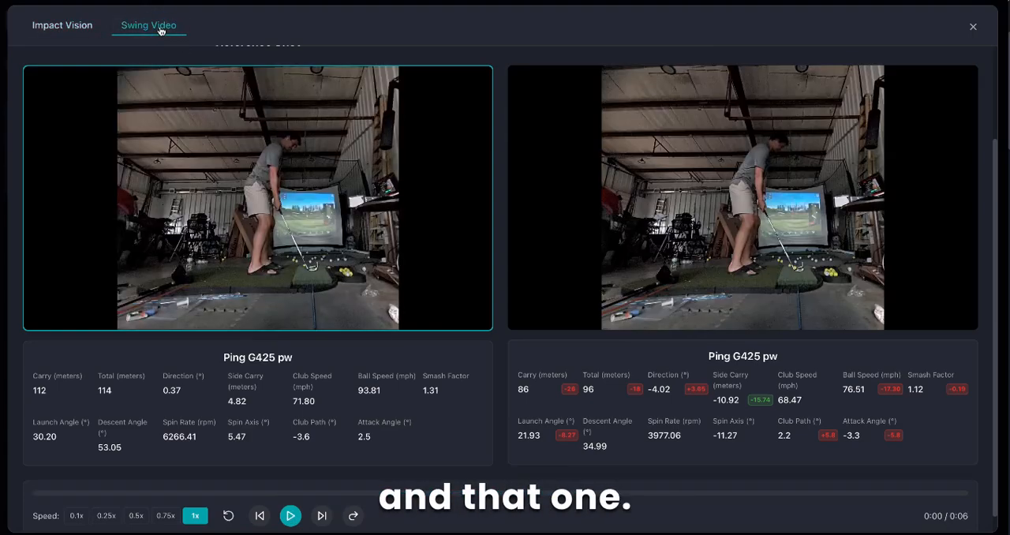
# Play both swing videos together at 0.5x speed.
pyautogui.click(291, 515)
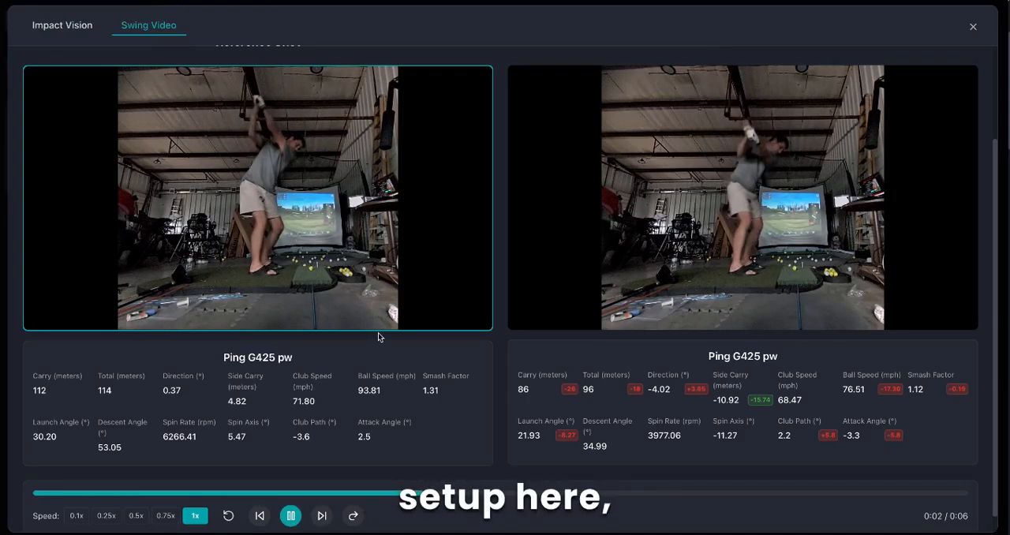
pyautogui.click(135, 514)
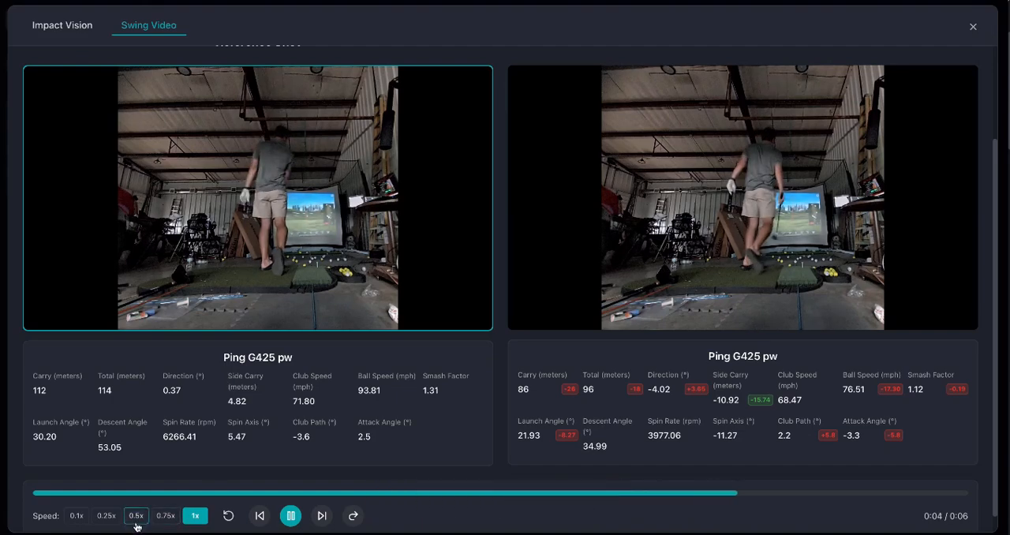
pyautogui.click(136, 514)
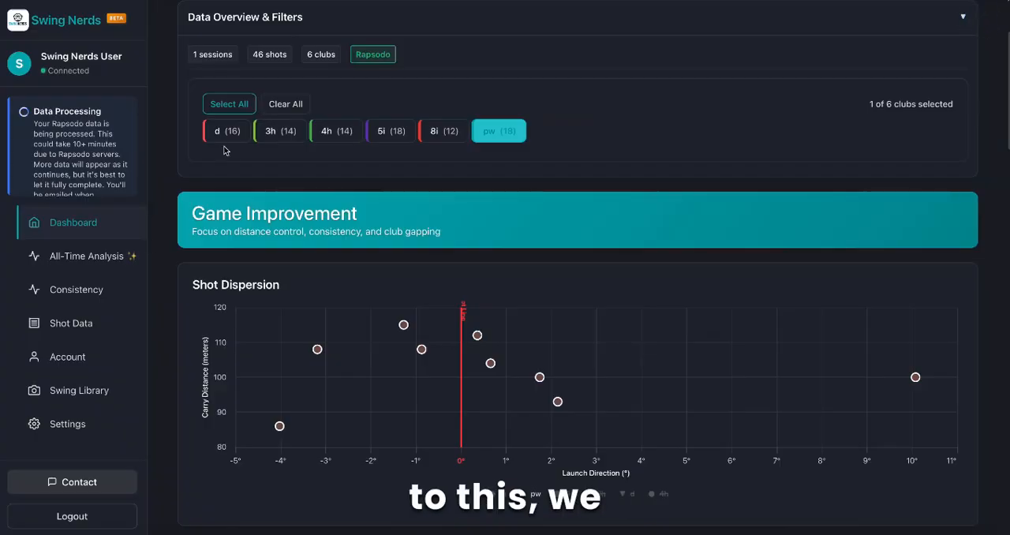
# Show the all-time analysis for the Pitching Wedge history.
pyautogui.click(85, 256)
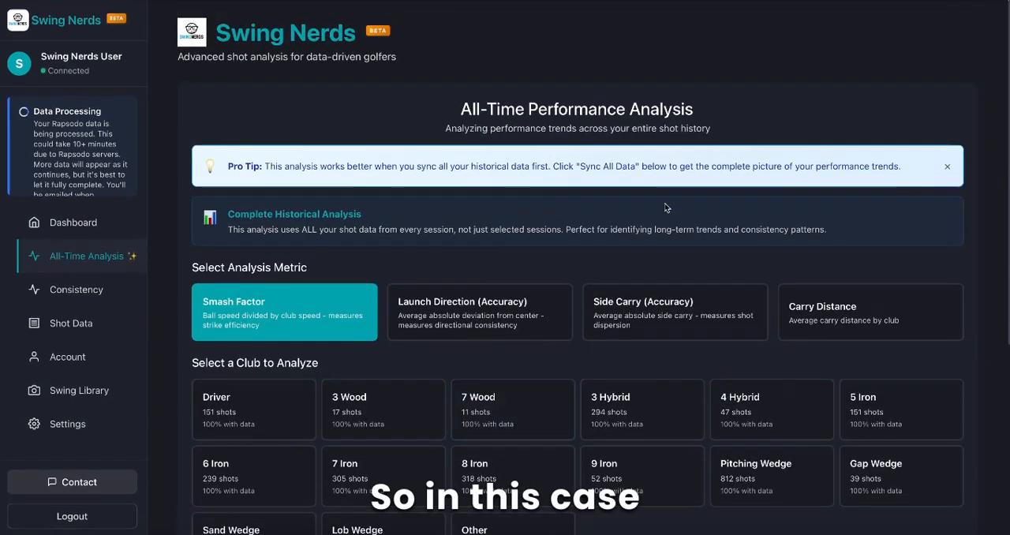
pyautogui.scroll(-3)
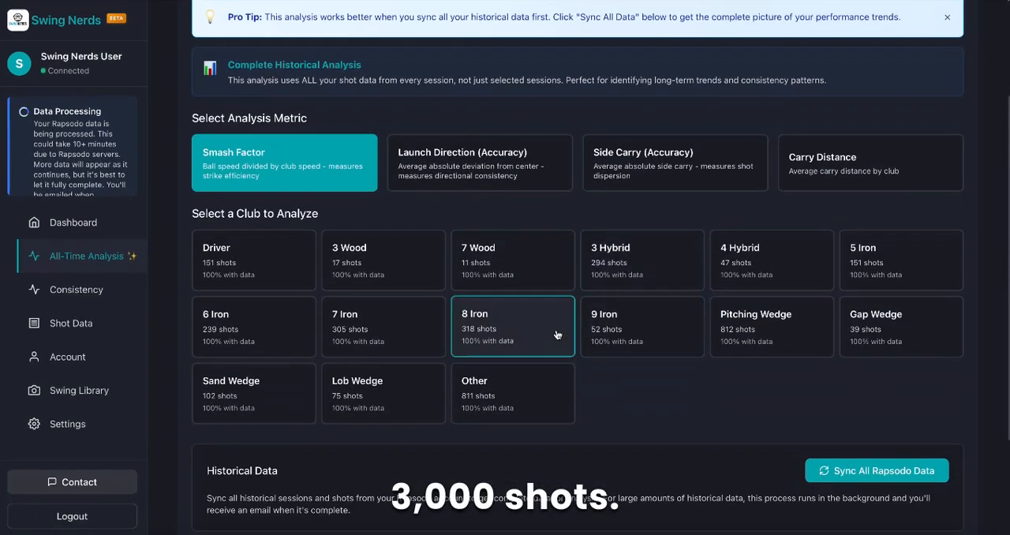
pyautogui.click(770, 327)
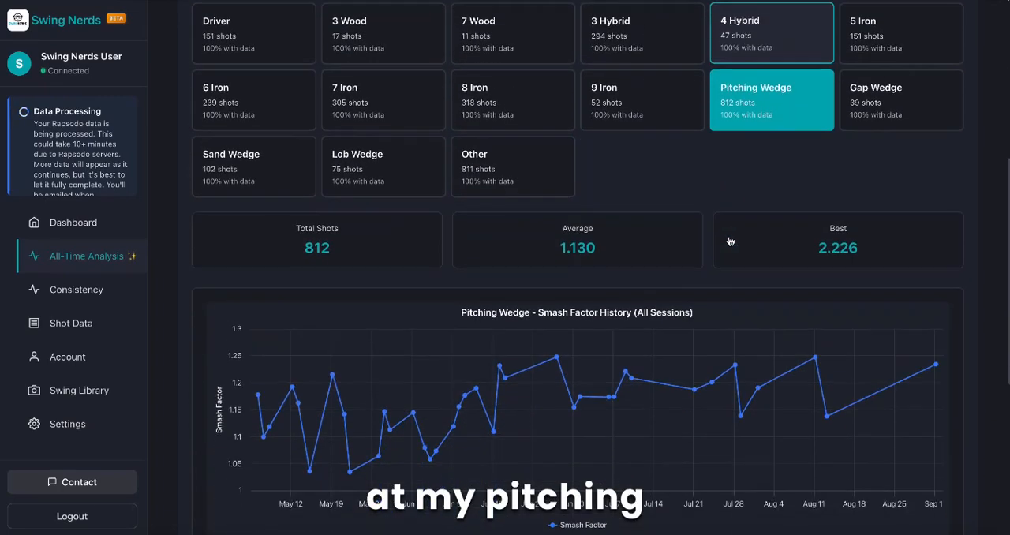
pyautogui.moveTo(934, 362)
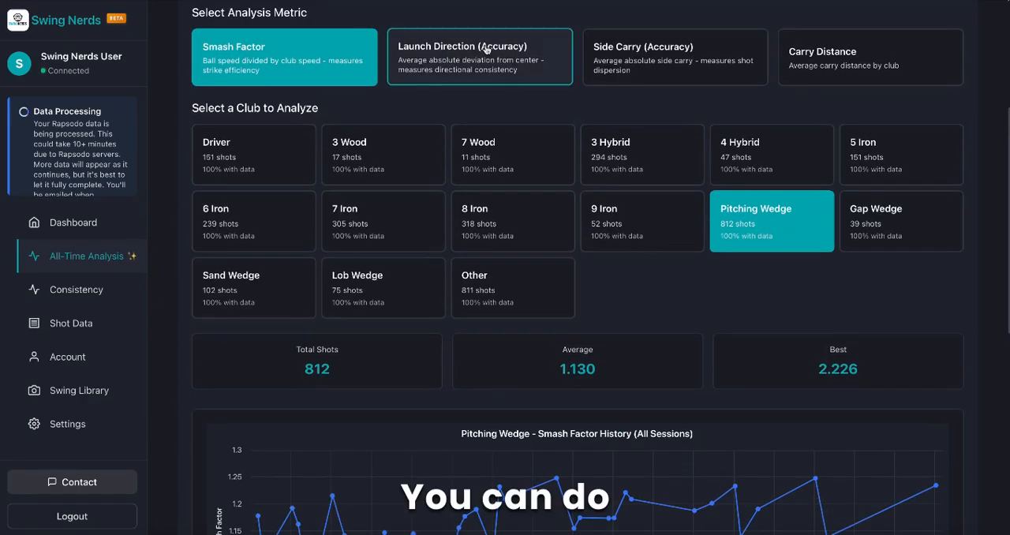
# Chart launch direction, then carry distance (avg 74.374 over 812 shots).
pyautogui.click(480, 57)
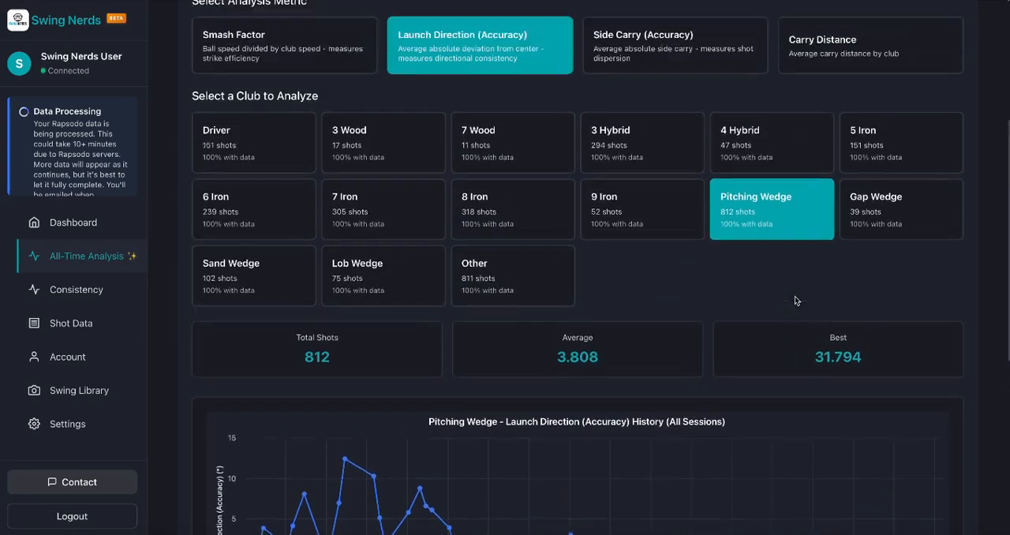
pyautogui.click(871, 64)
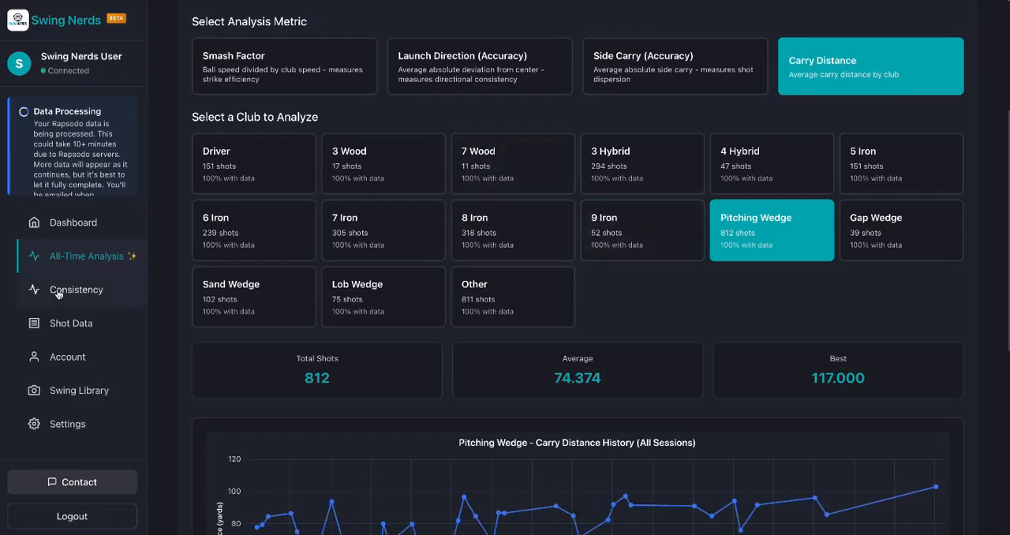
# Show session consistency for pitching wedge carry and launch direction.
pyautogui.click(75, 289)
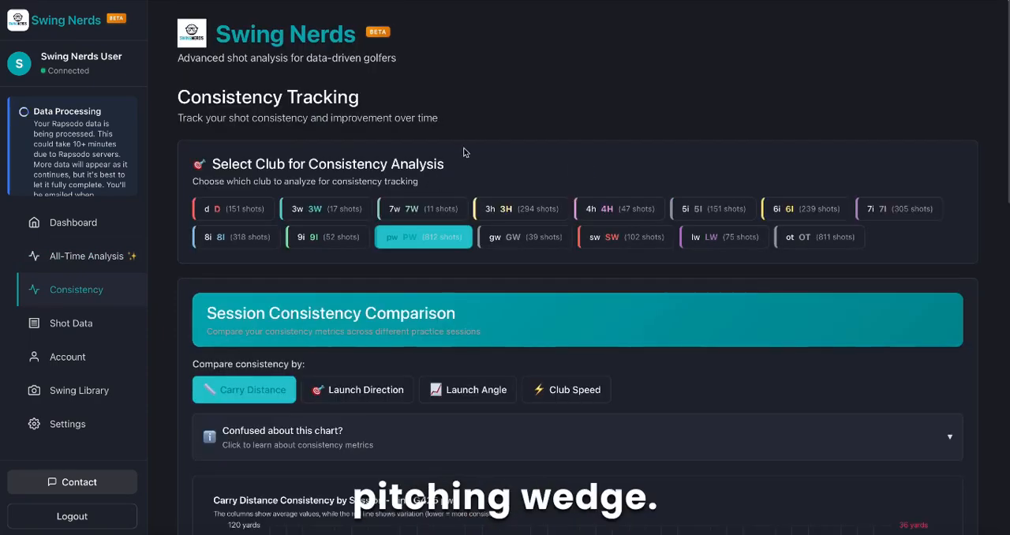
pyautogui.scroll(-3)
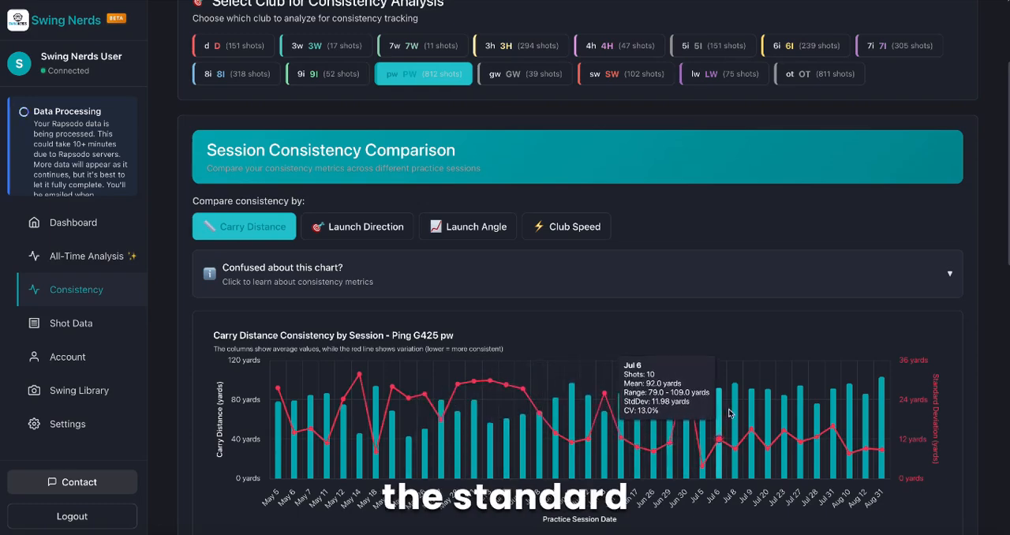
pyautogui.moveTo(880, 450)
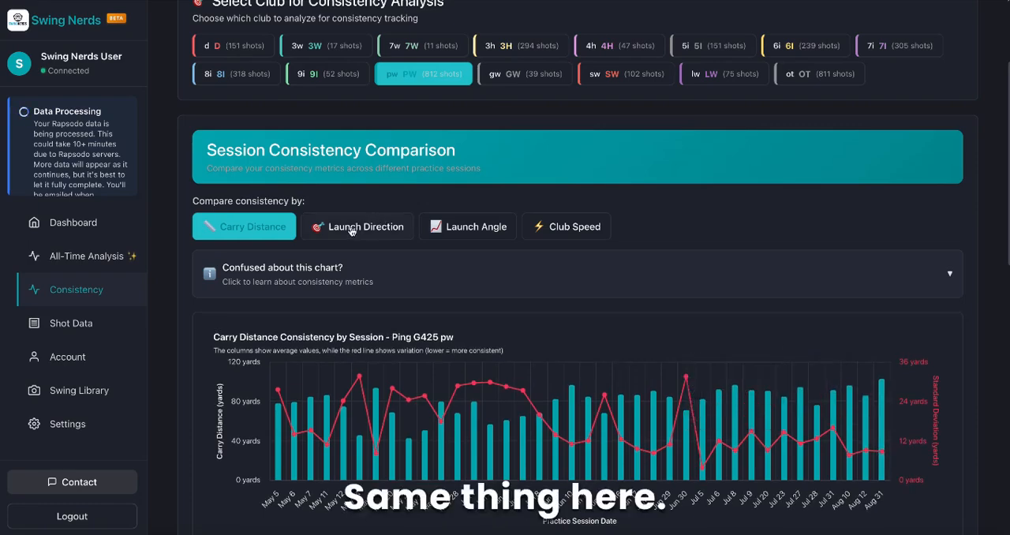
pyautogui.click(357, 228)
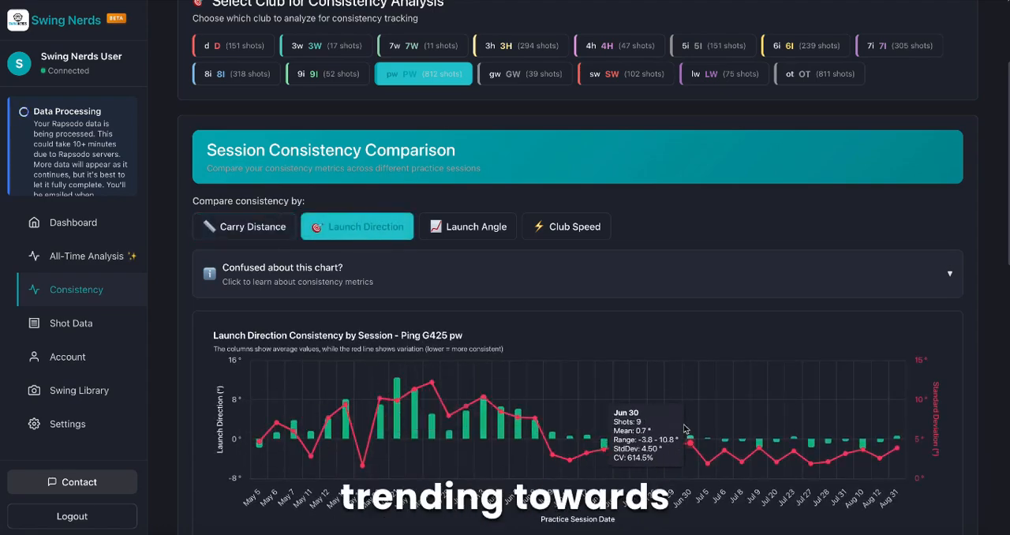
pyautogui.moveTo(896, 448)
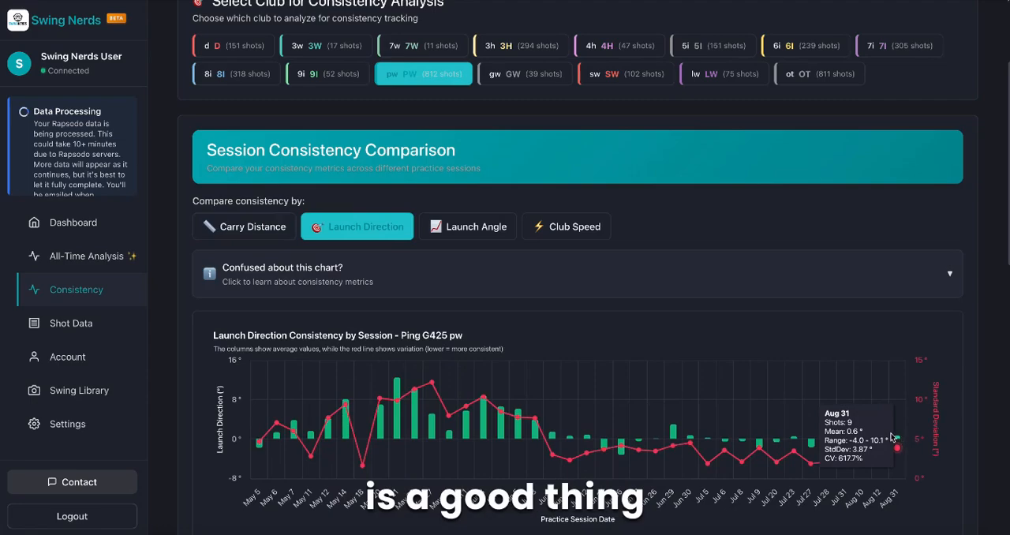
# Chart 4-hybrid club speed consistency and go to the full shot table.
pyautogui.click(467, 227)
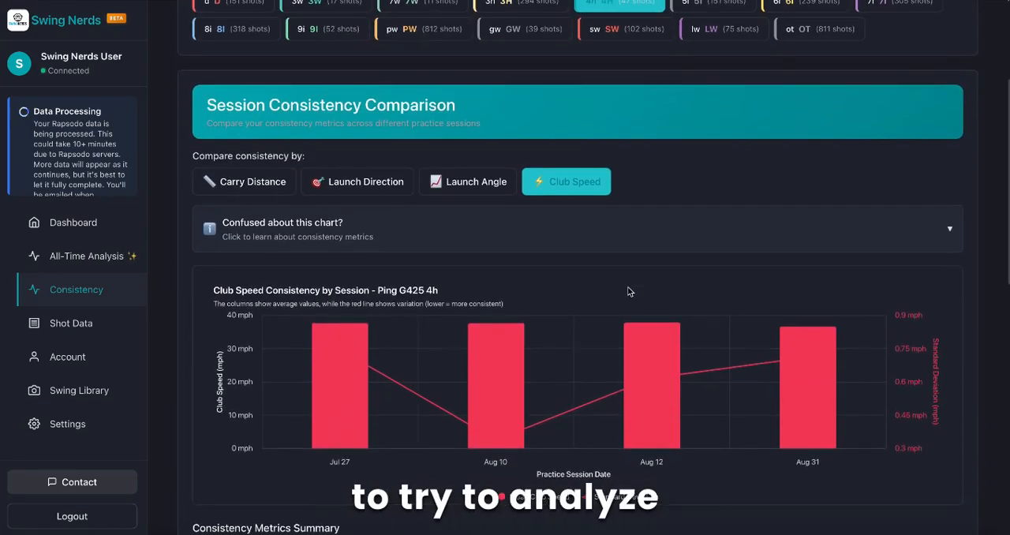
pyautogui.click(70, 321)
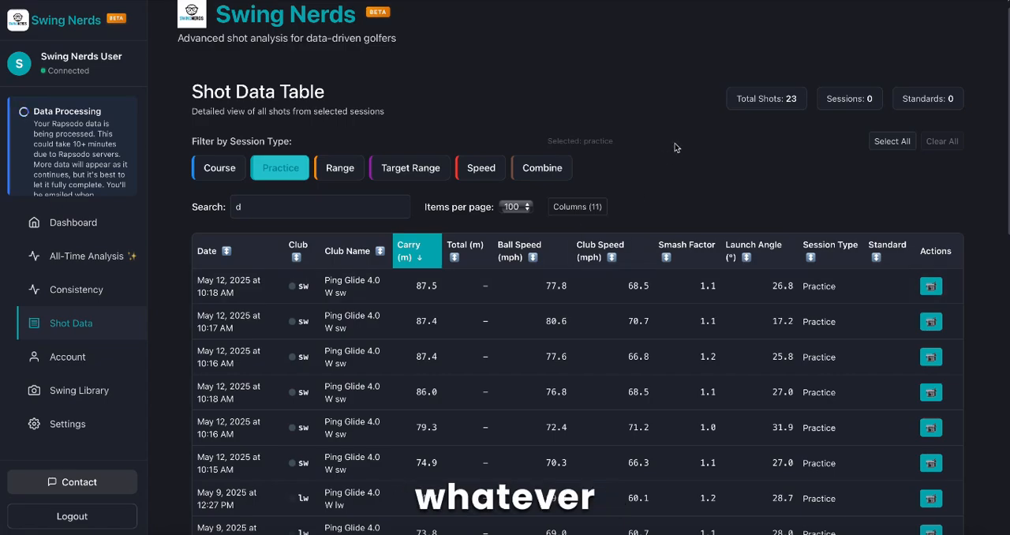
pyautogui.moveTo(710, 166)
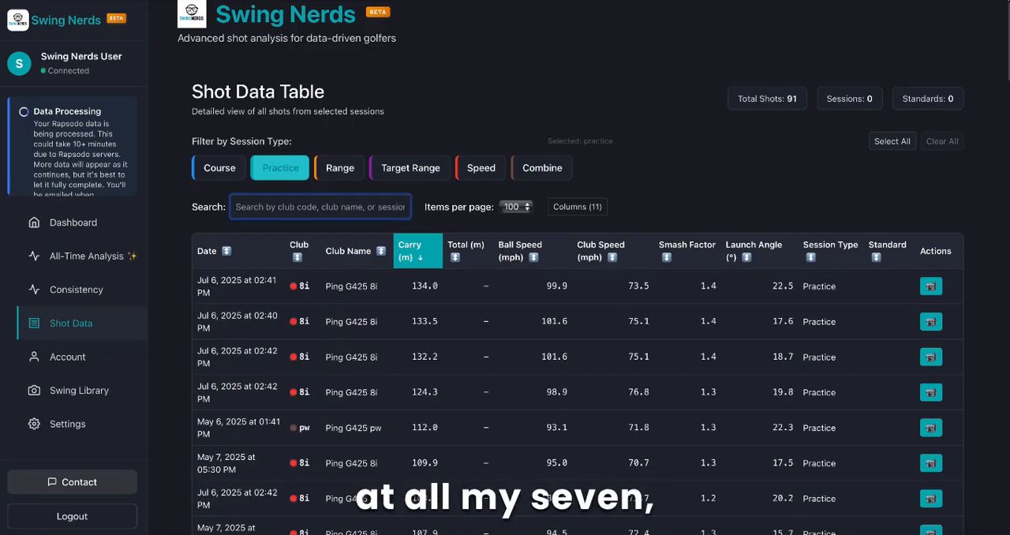
# Filter the shot table to 7i, sort by carry descending, and scroll to the shortest shots.
pyautogui.write('7i')
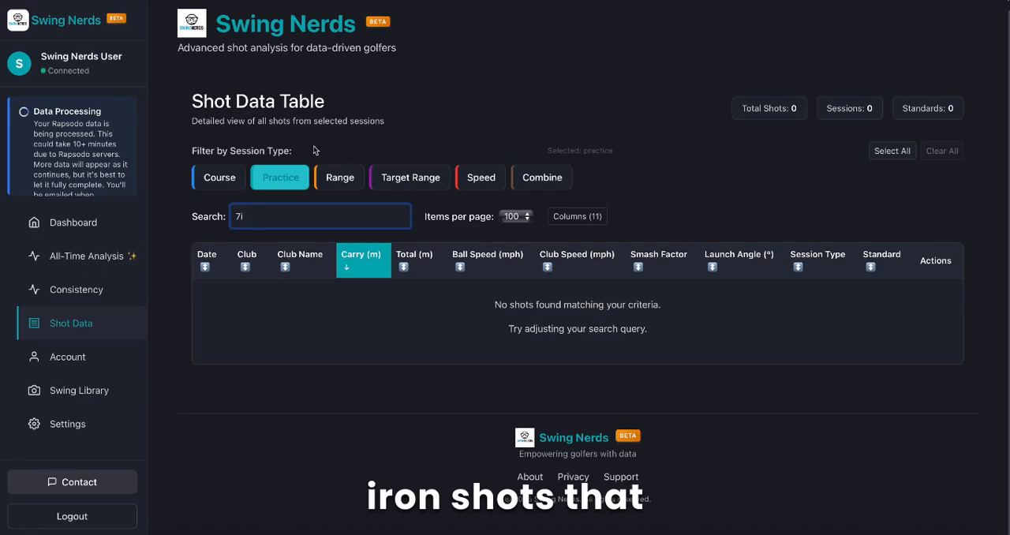
pyautogui.click(339, 177)
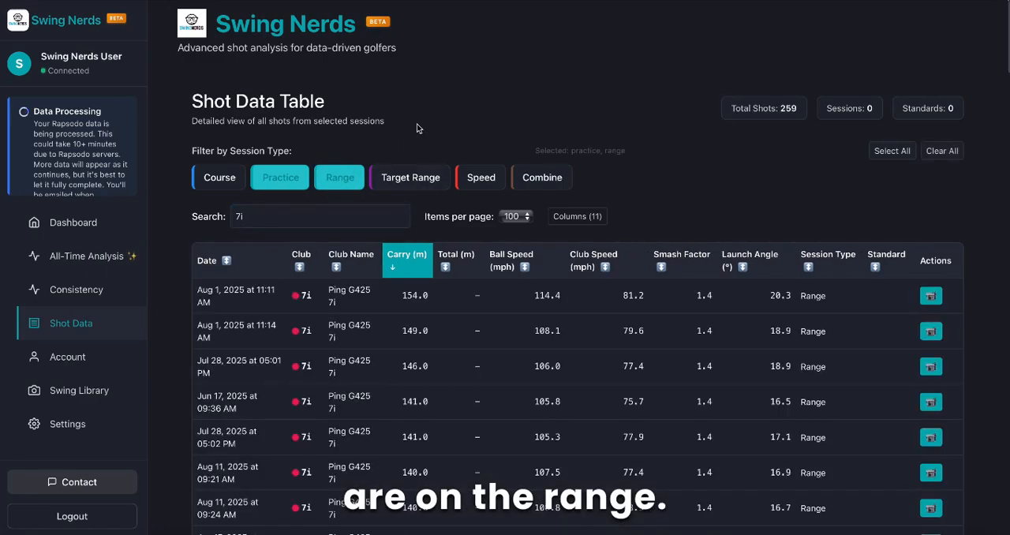
pyautogui.scroll(-3)
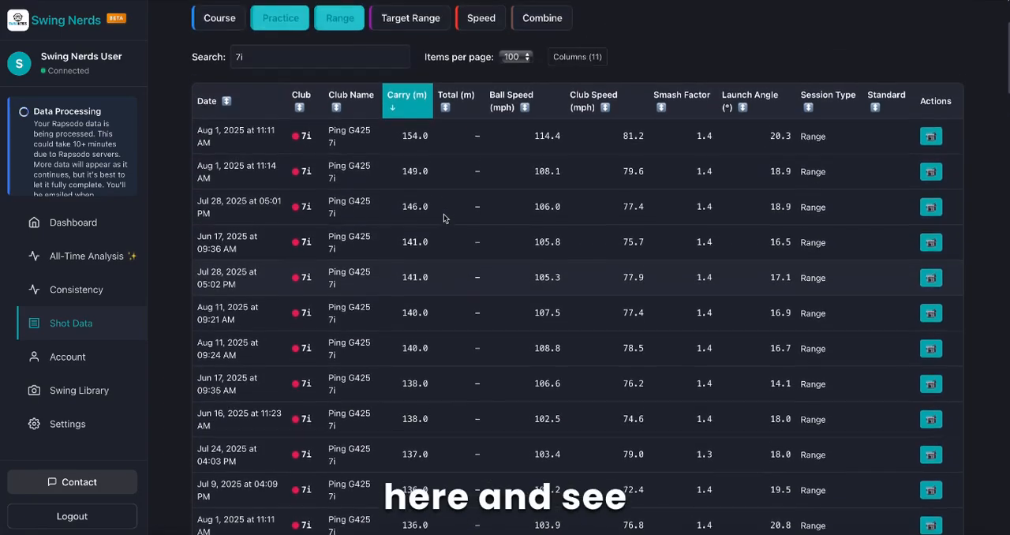
pyautogui.scroll(-3)
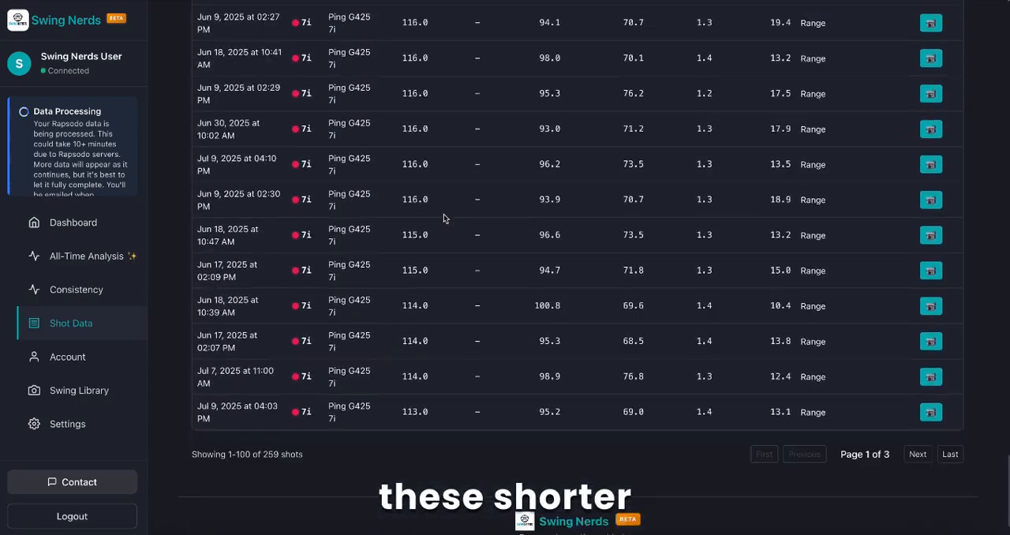
pyautogui.scroll(-3)
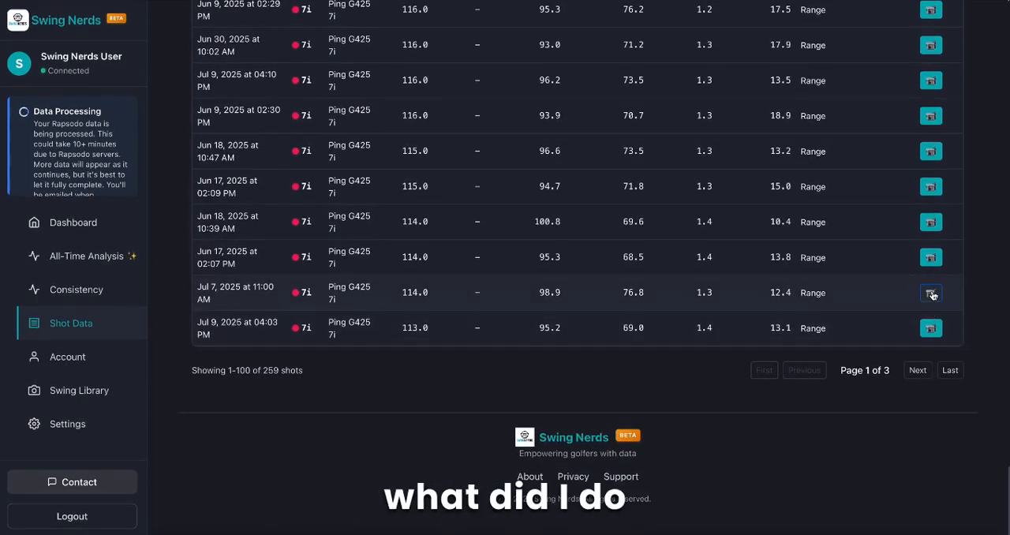
pyautogui.click(931, 294)
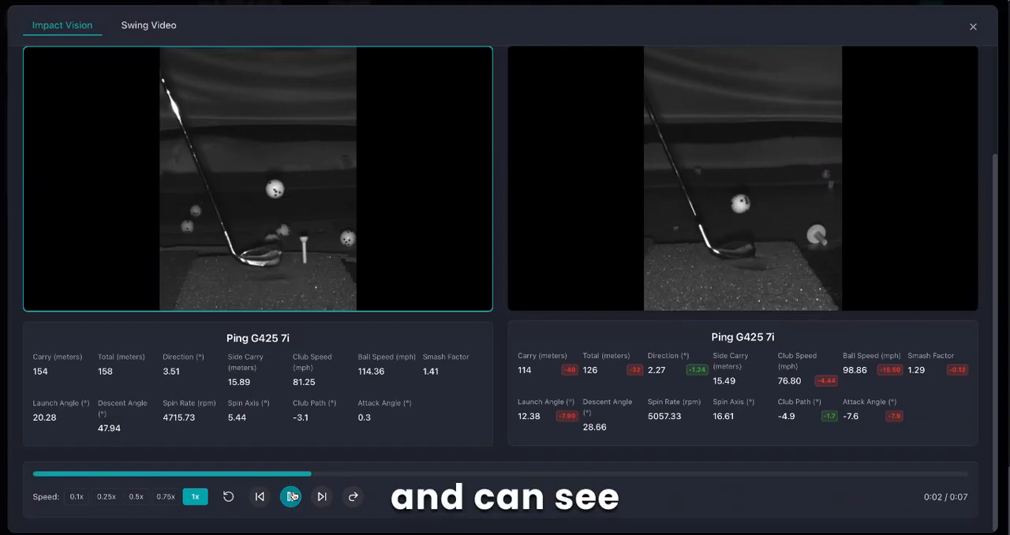
pyautogui.click(148, 25)
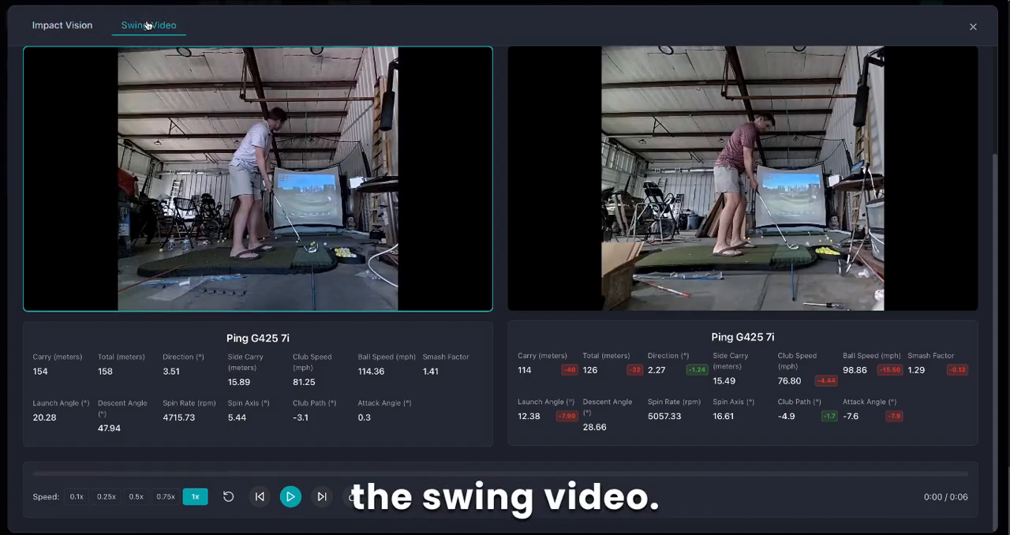
pyautogui.click(290, 496)
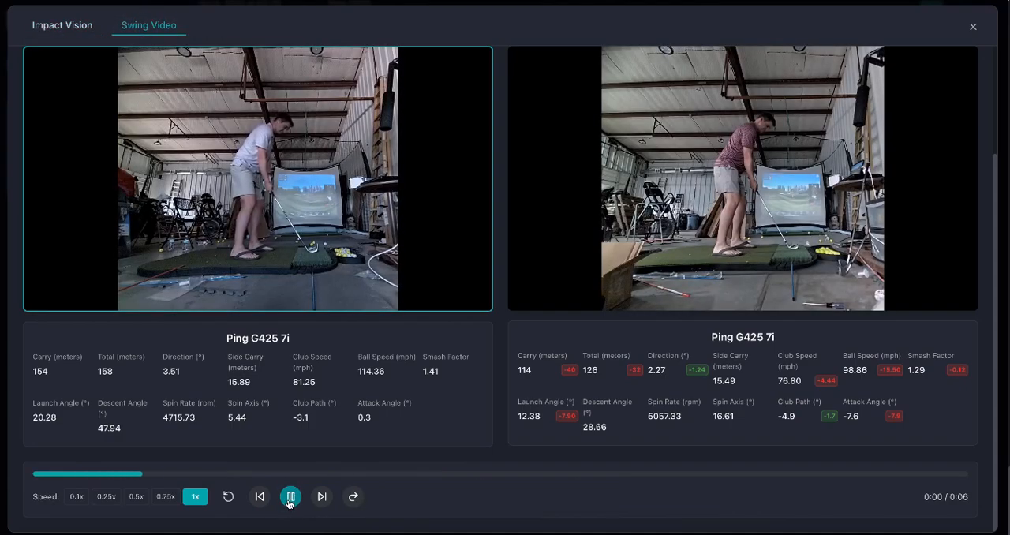
pyautogui.click(291, 496)
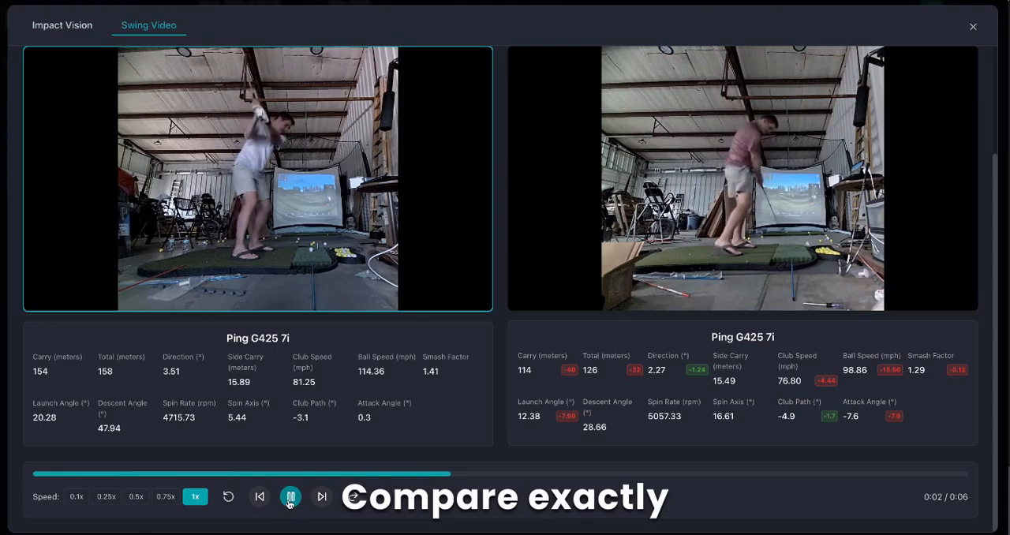
pyautogui.click(291, 496)
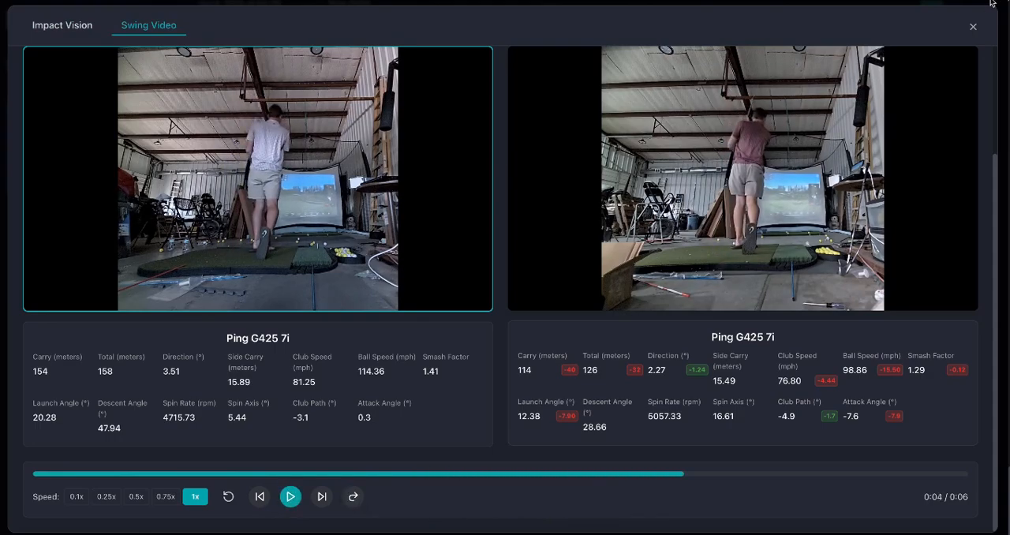
pyautogui.click(972, 26)
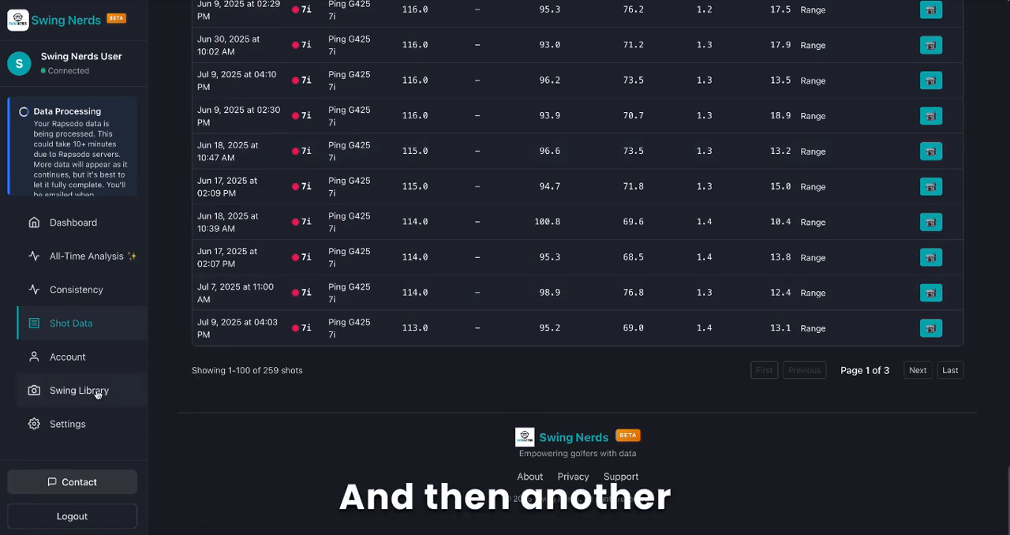
# Review the dashboard overview charts for the current session.
pyautogui.click(79, 390)
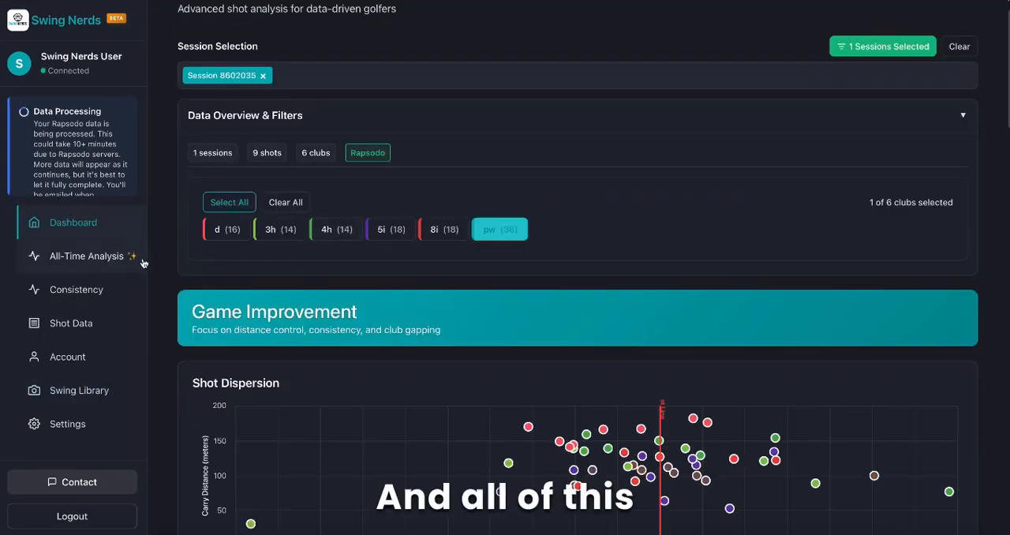
pyautogui.scroll(-3)
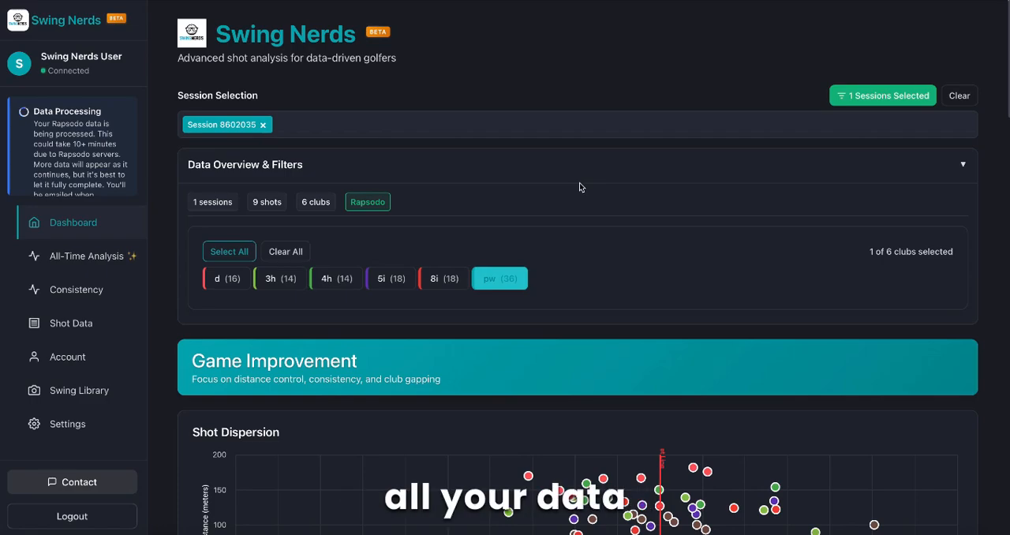
pyautogui.scroll(-3)
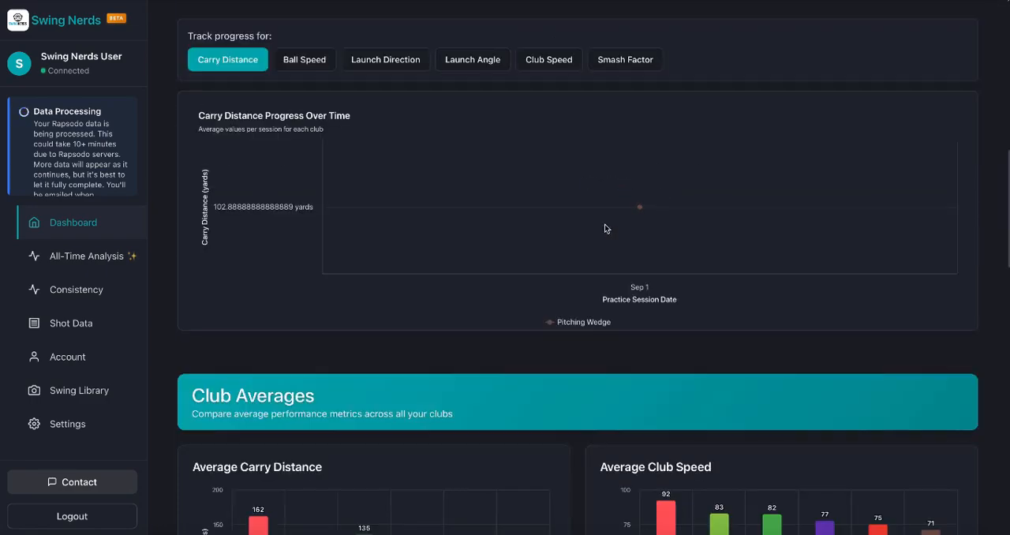
pyautogui.scroll(-3)
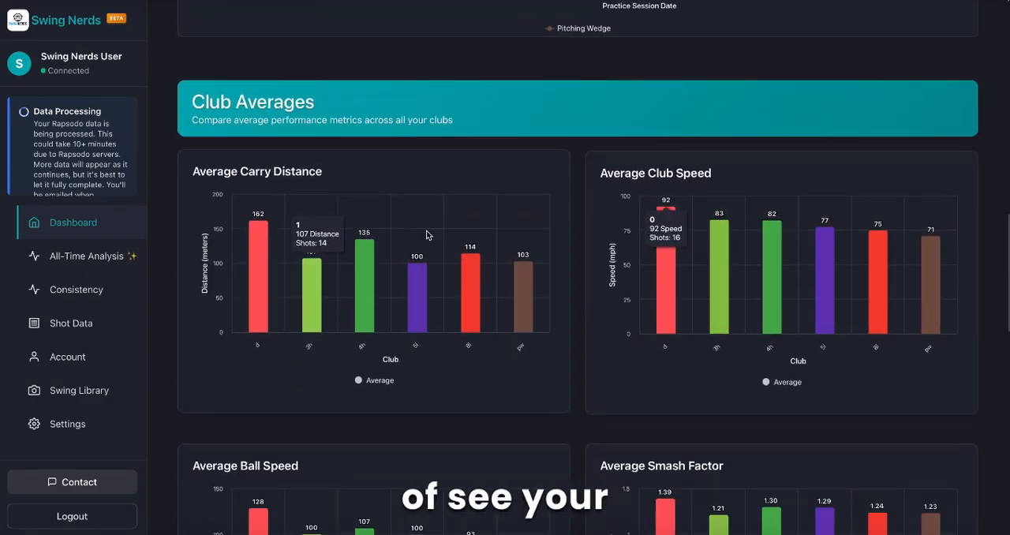
# Add the Aug 1 '25 10:58am session to the dashboard selection and apply it.
pyautogui.click(882, 95)
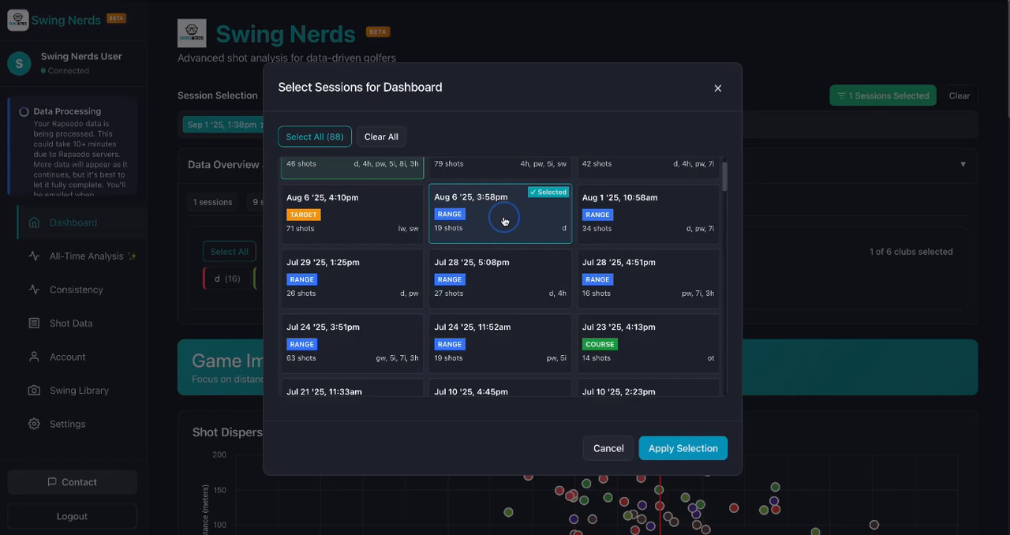
pyautogui.click(647, 218)
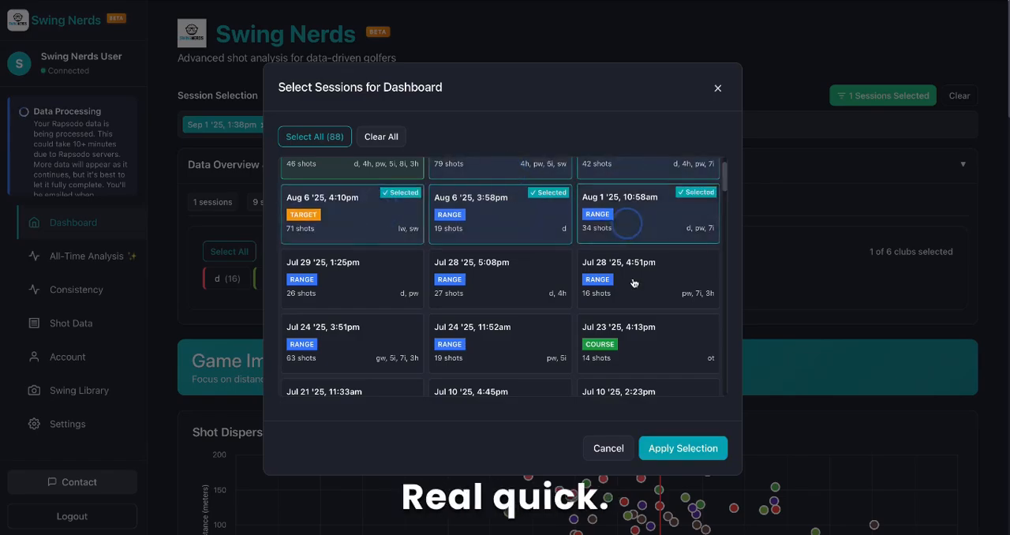
pyautogui.click(682, 448)
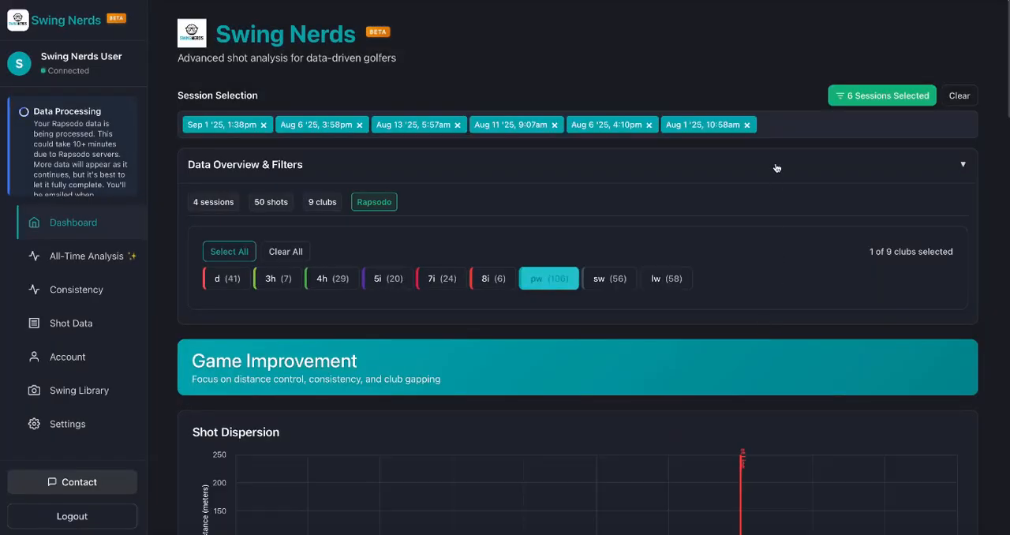
pyautogui.scroll(-3)
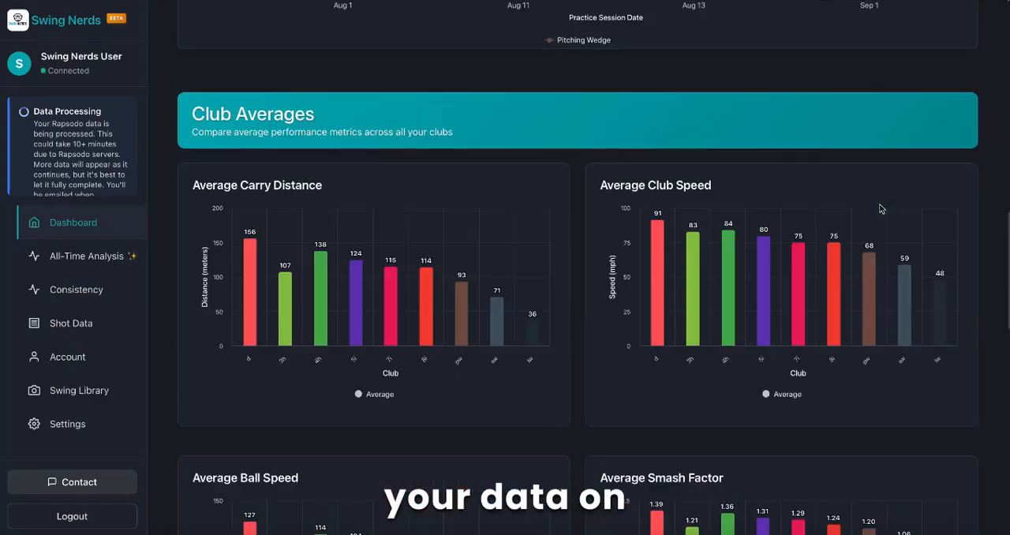
pyautogui.scroll(-3)
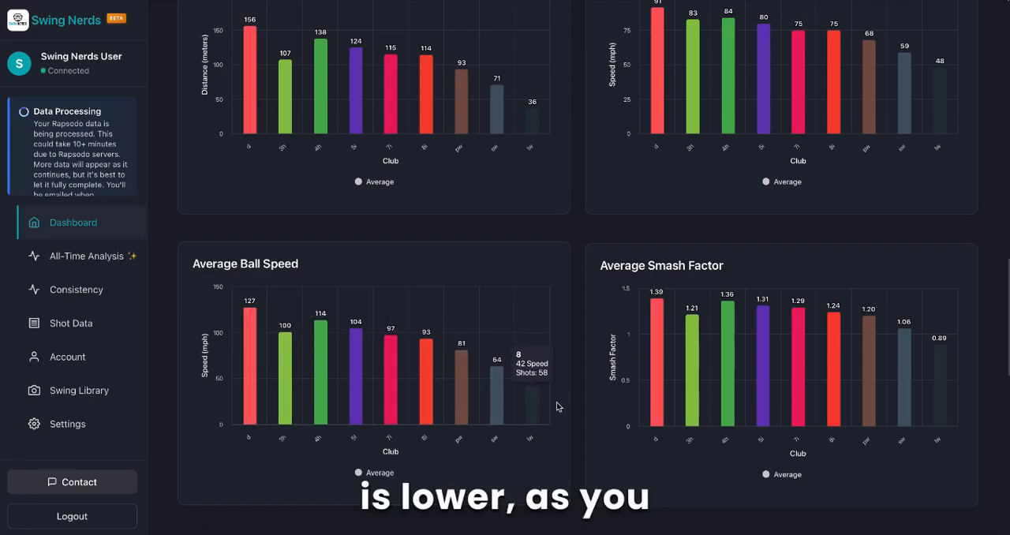
pyautogui.scroll(-3)
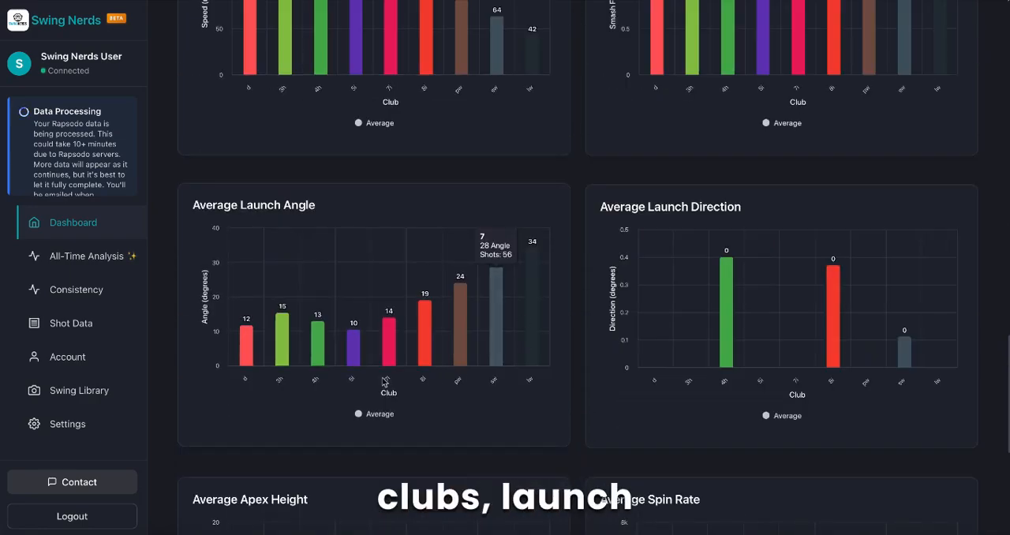
pyautogui.moveTo(521, 344)
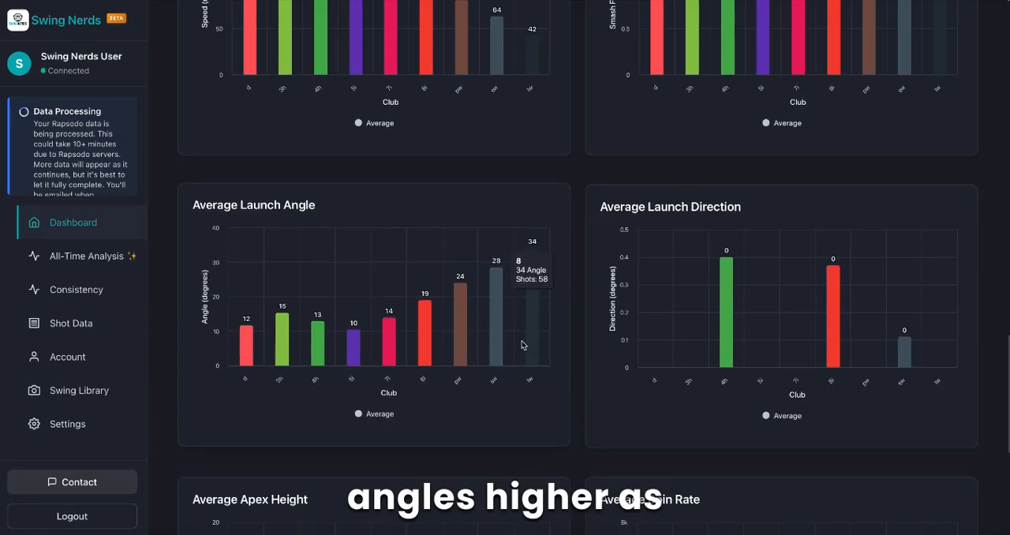
pyautogui.scroll(-3)
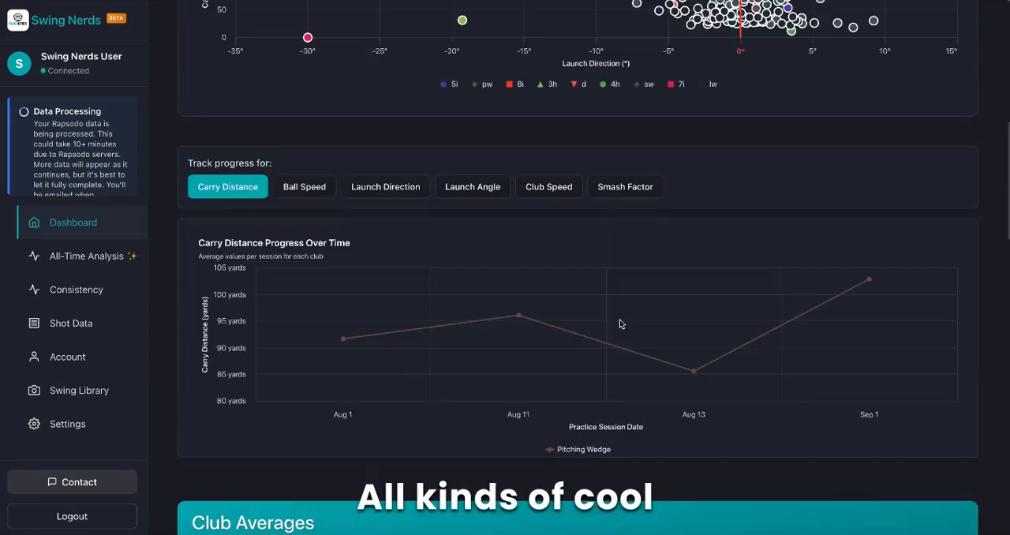